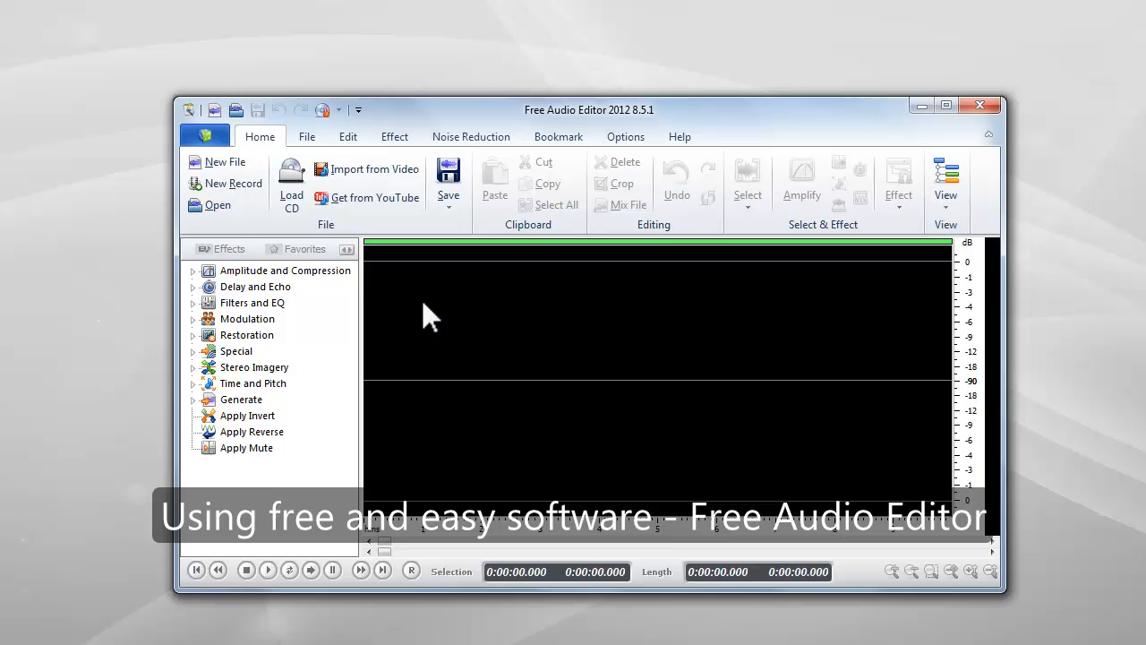
Step: Start a new recording at 44,100 Hz sample rate with Stereo (Dual) channels
{"action": "left_click", "coordinate": [226, 183]}
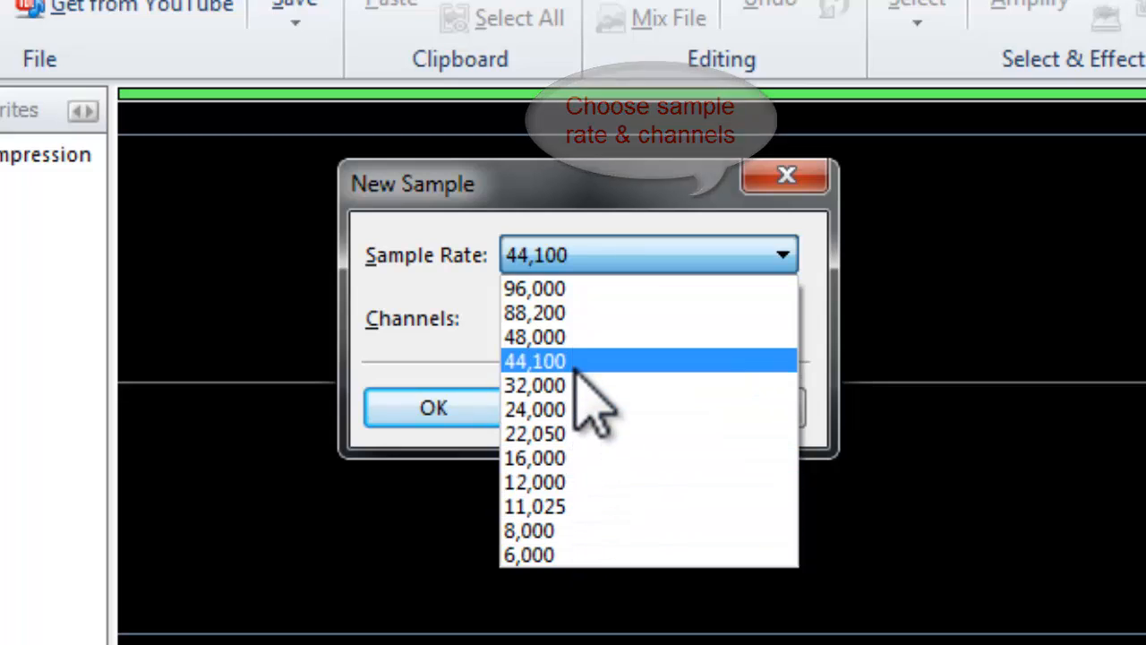
{"action": "left_click", "coordinate": [533, 362]}
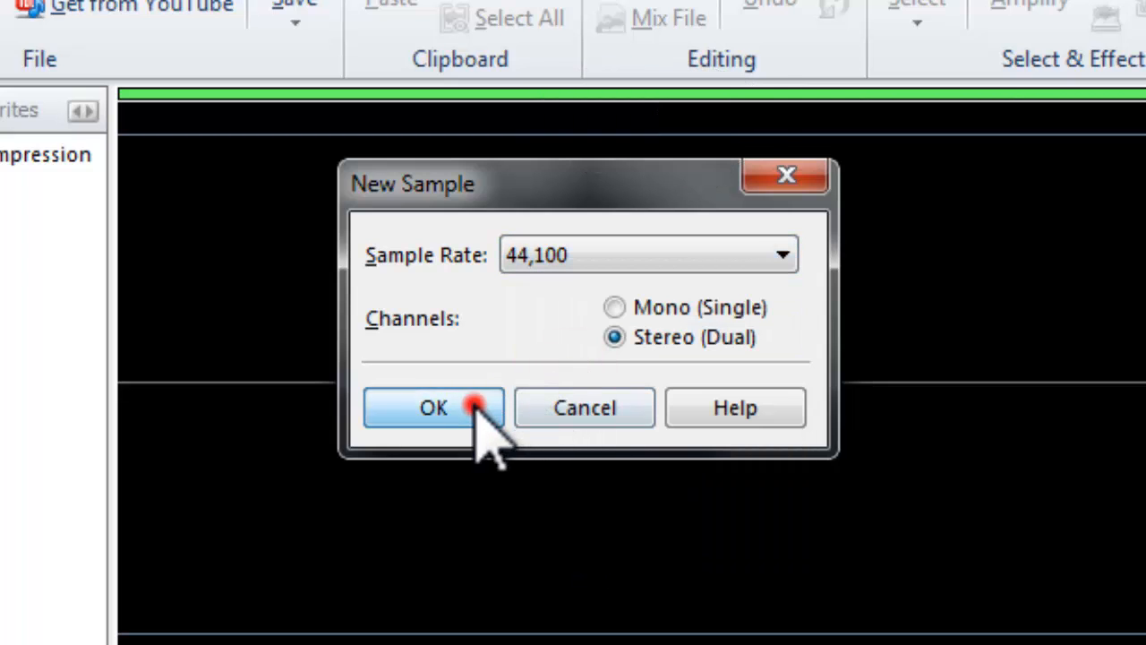
{"action": "left_click", "coordinate": [441, 408]}
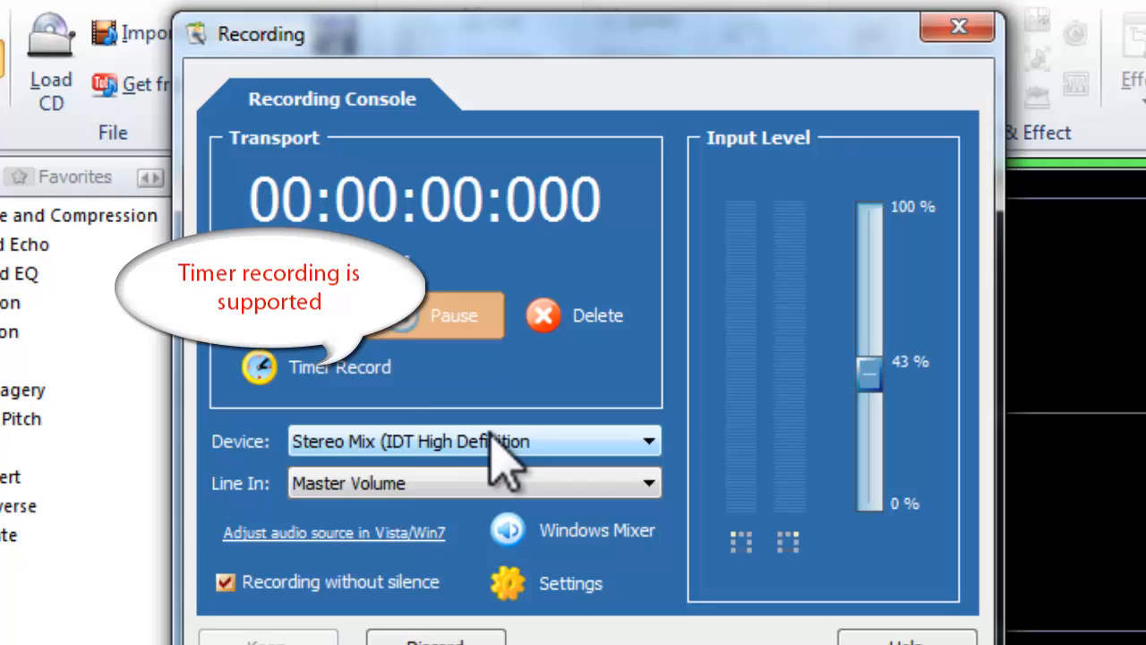
Step: Review the Recording Timer's Stop After option and leave it unchanged
{"action": "left_click", "coordinate": [265, 368]}
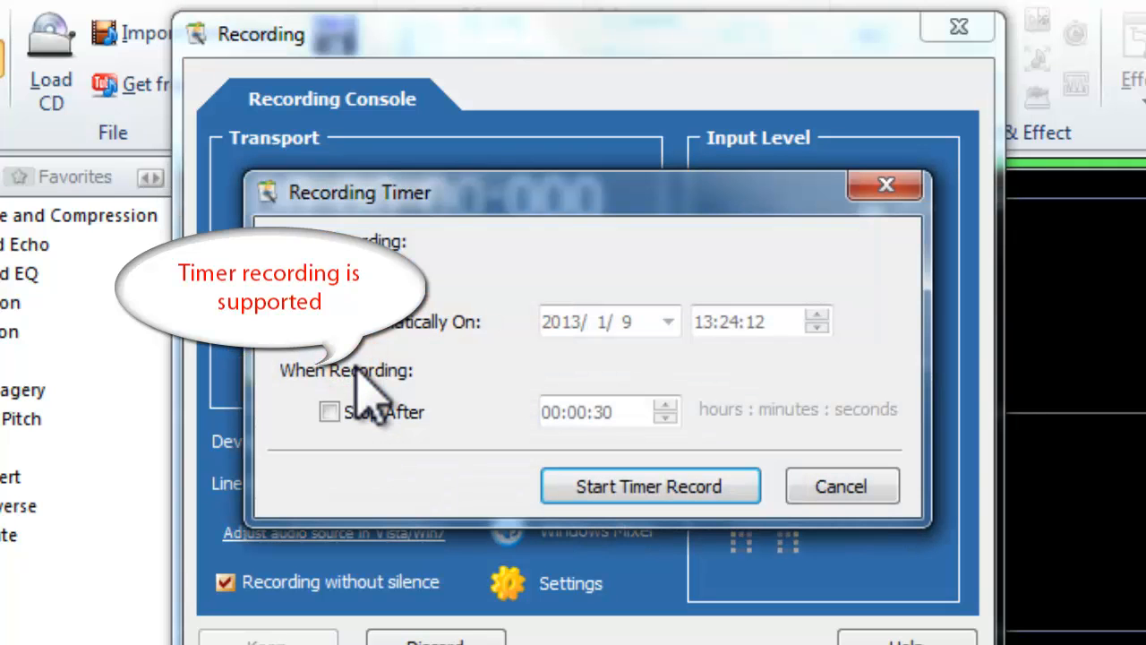
{"action": "left_click", "coordinate": [329, 412]}
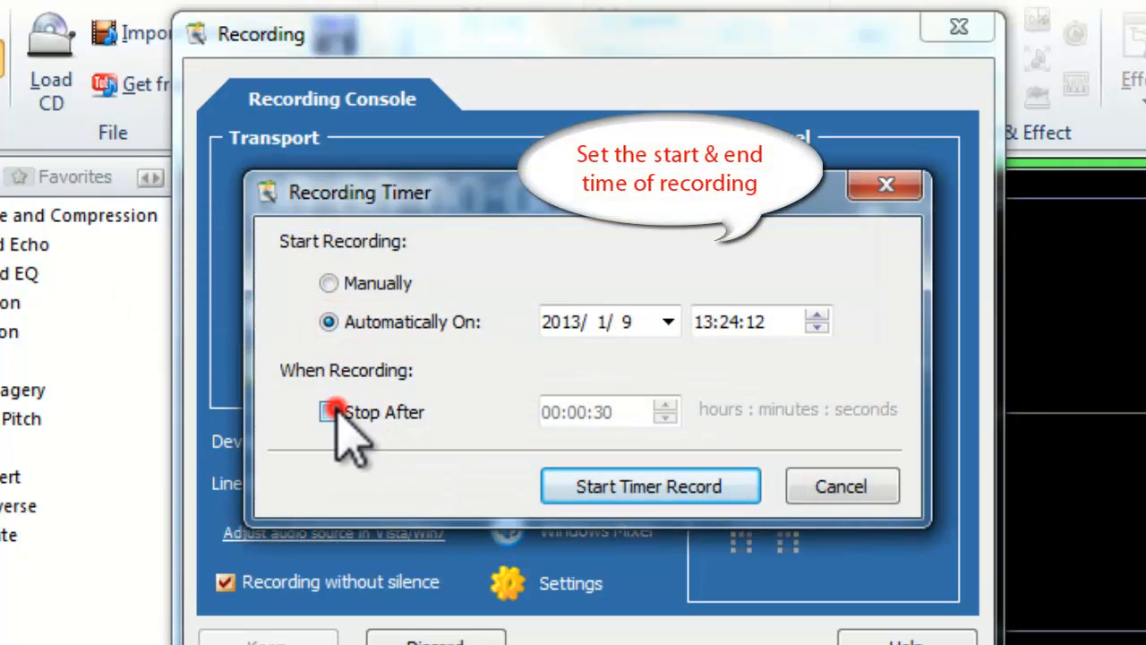
{"action": "left_click", "coordinate": [329, 412]}
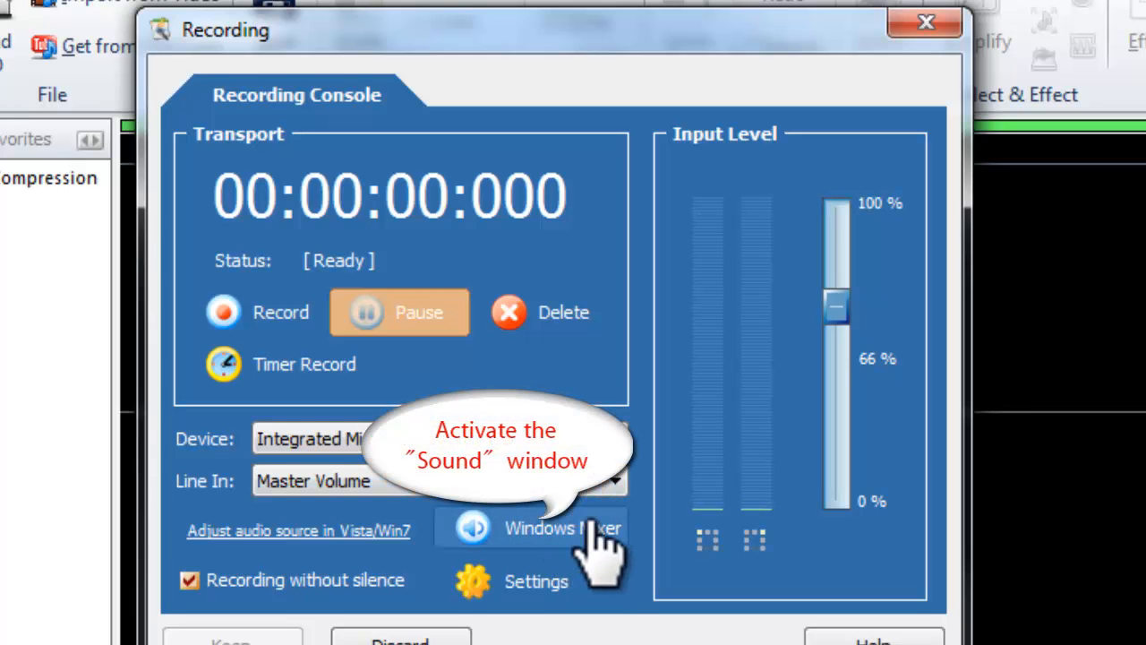
Step: Show disabled devices in the Windows Sound recording list
{"action": "left_click", "coordinate": [555, 527]}
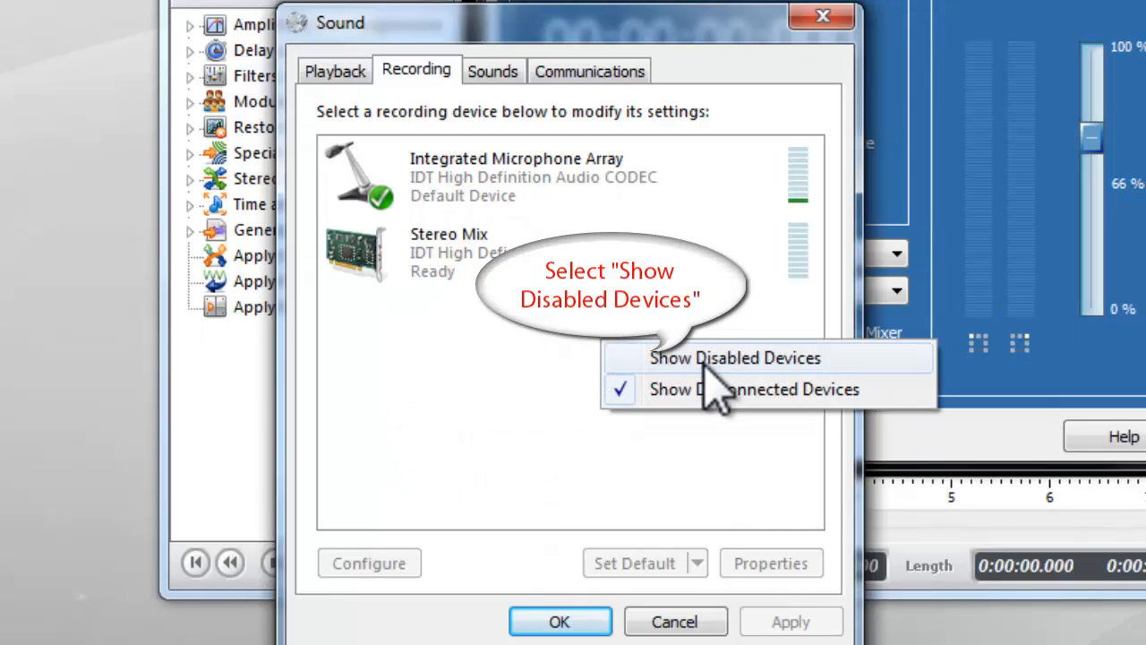
{"action": "left_click", "coordinate": [738, 358]}
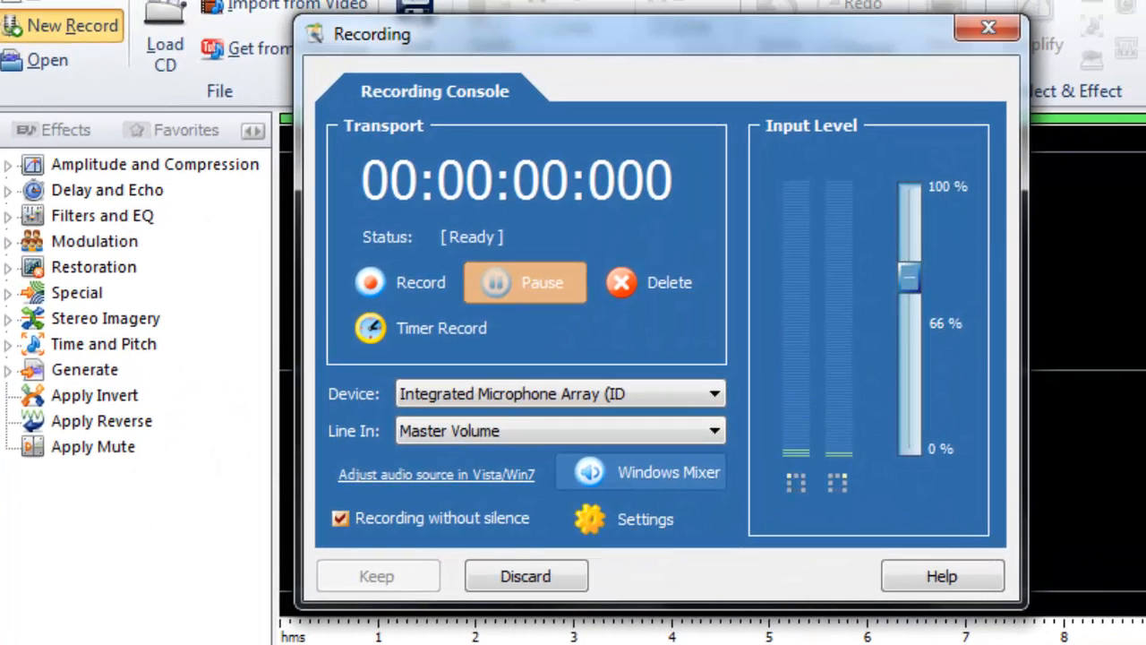
{"action": "mouse_move", "coordinate": [337, 517]}
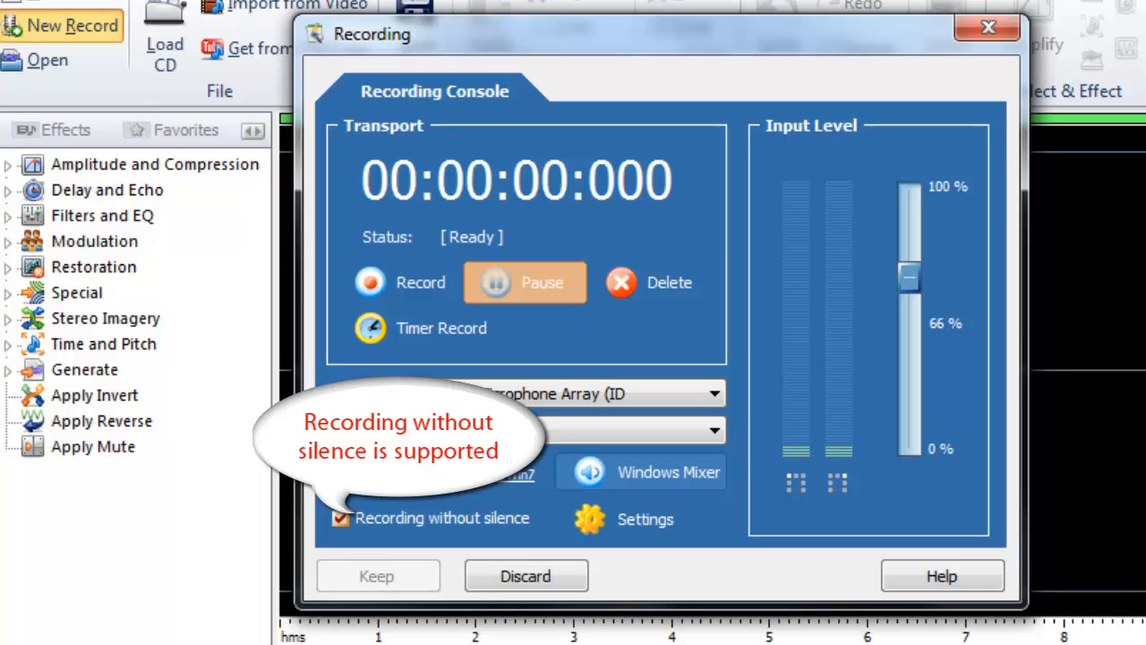
Step: Enable recording without silence with attack 100 ms/-45 dB and release 300 ms/-45 dB
{"action": "left_click", "coordinate": [341, 517]}
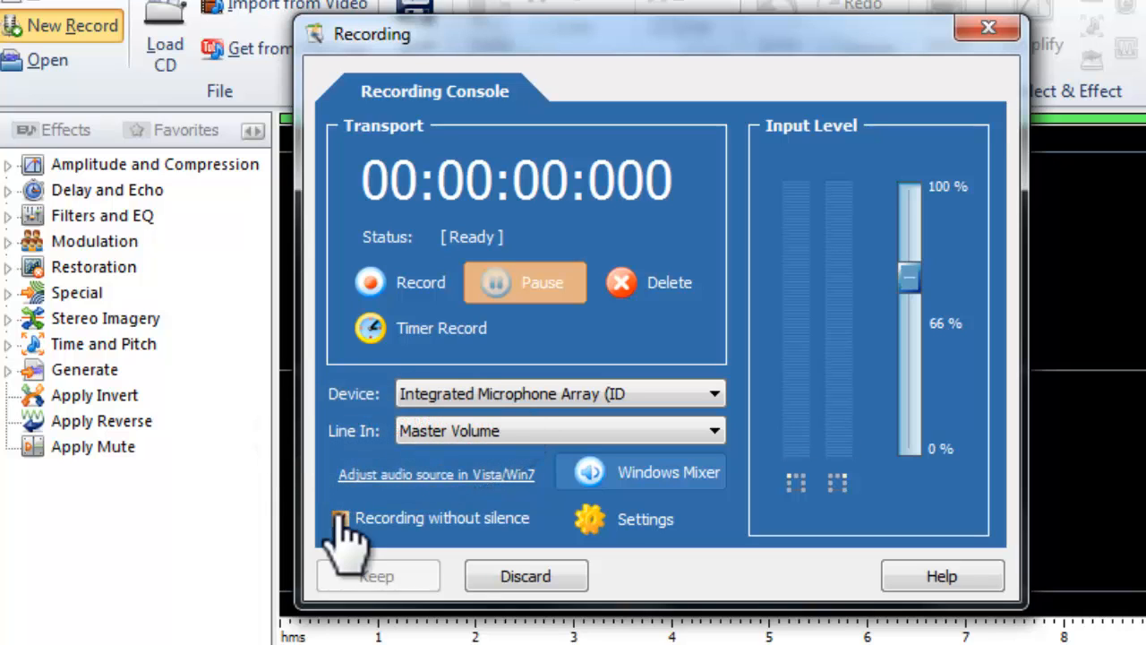
{"action": "left_click", "coordinate": [338, 519]}
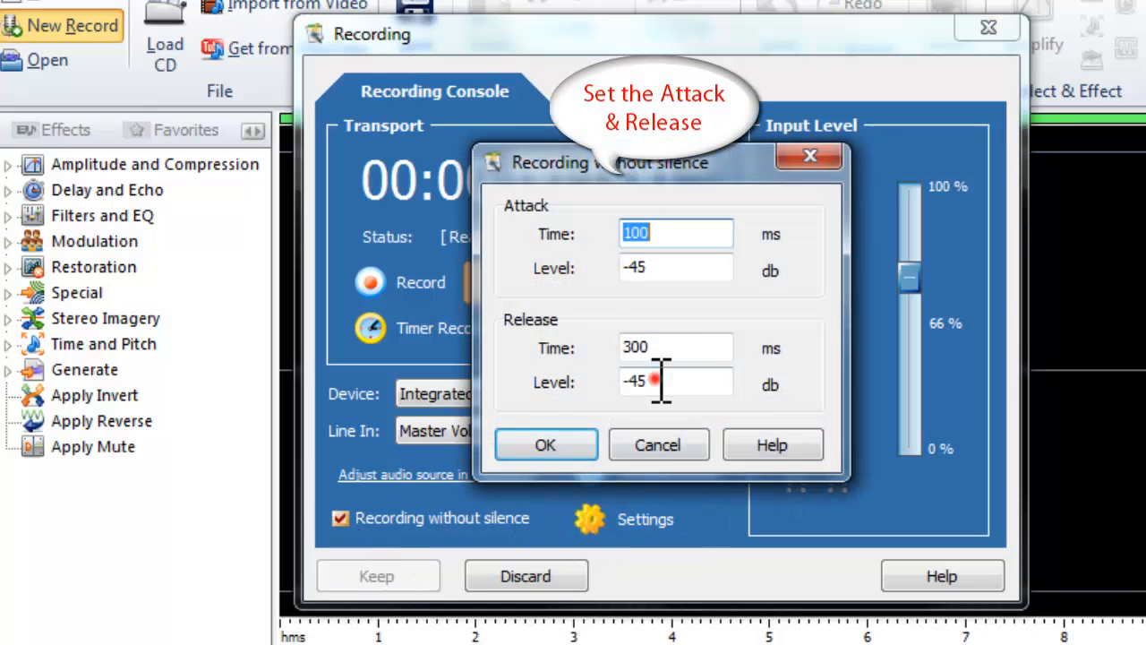
{"action": "left_click", "coordinate": [532, 451]}
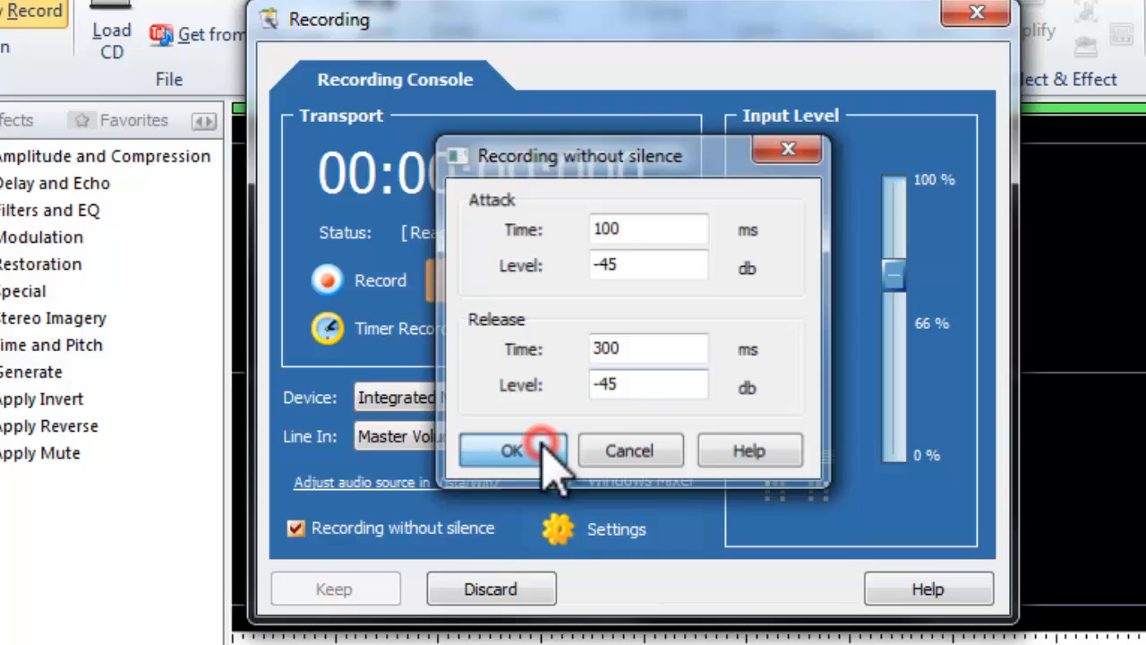
{"action": "left_click", "coordinate": [513, 451]}
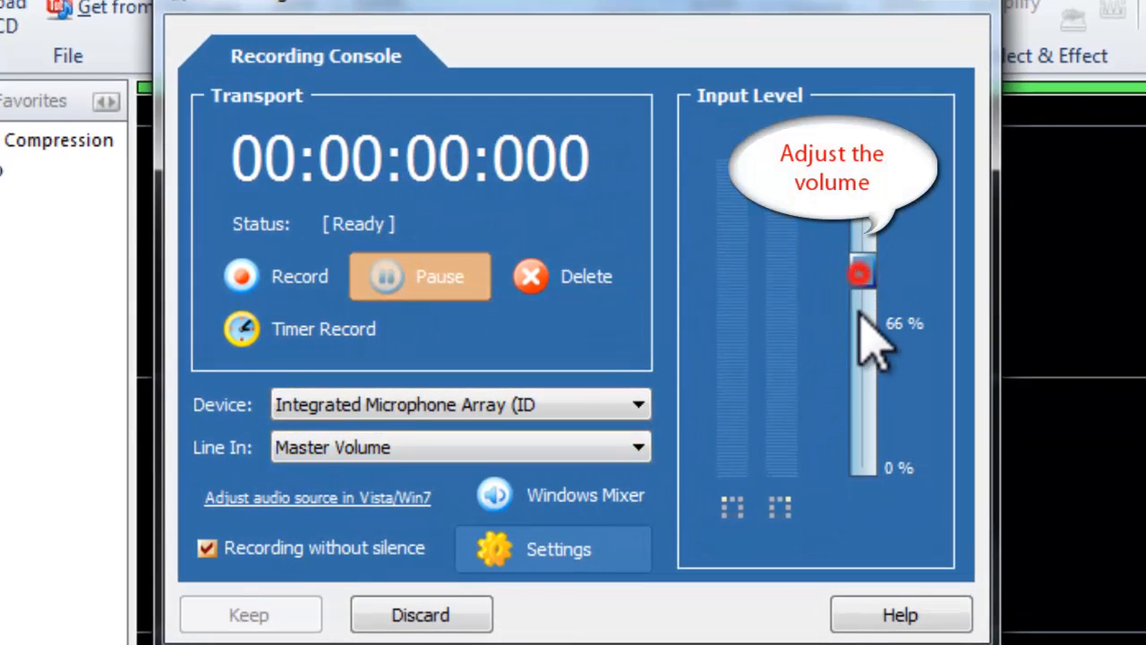
Step: Raise the recording input level from 66% to about 81%
{"action": "left_click_drag", "start_coordinate": [860, 273], "coordinate": [864, 233]}
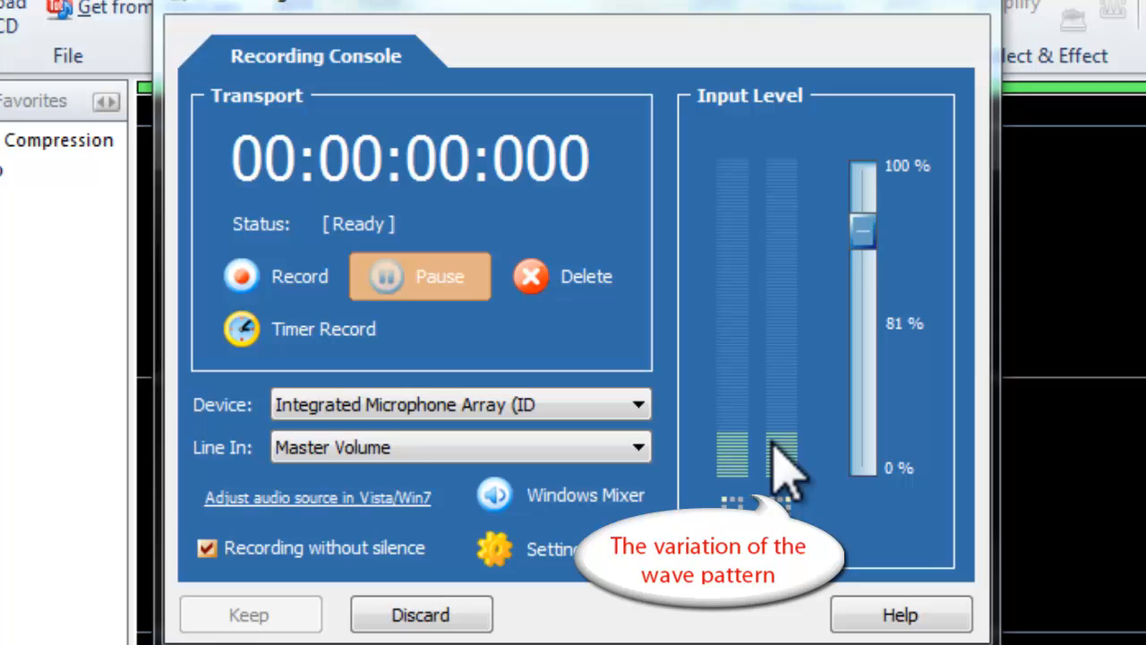
{"action": "mouse_move", "coordinate": [609, 412]}
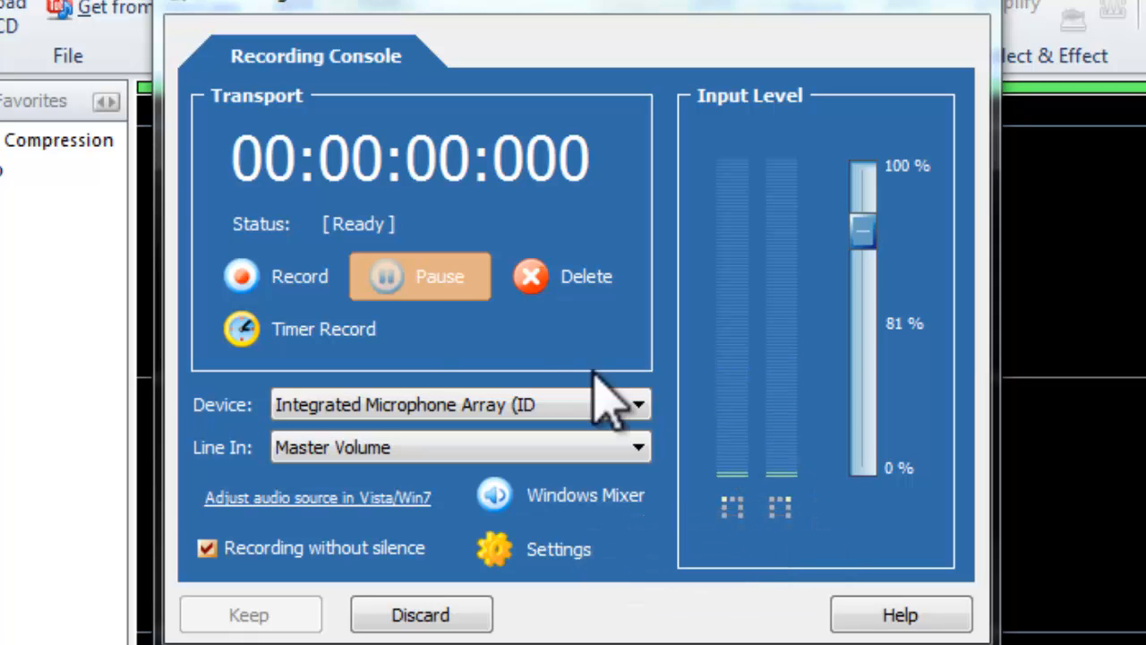
Step: Record about 5.4 seconds of voice, stop, and keep it as a stereo waveform
{"action": "left_click", "coordinate": [242, 276]}
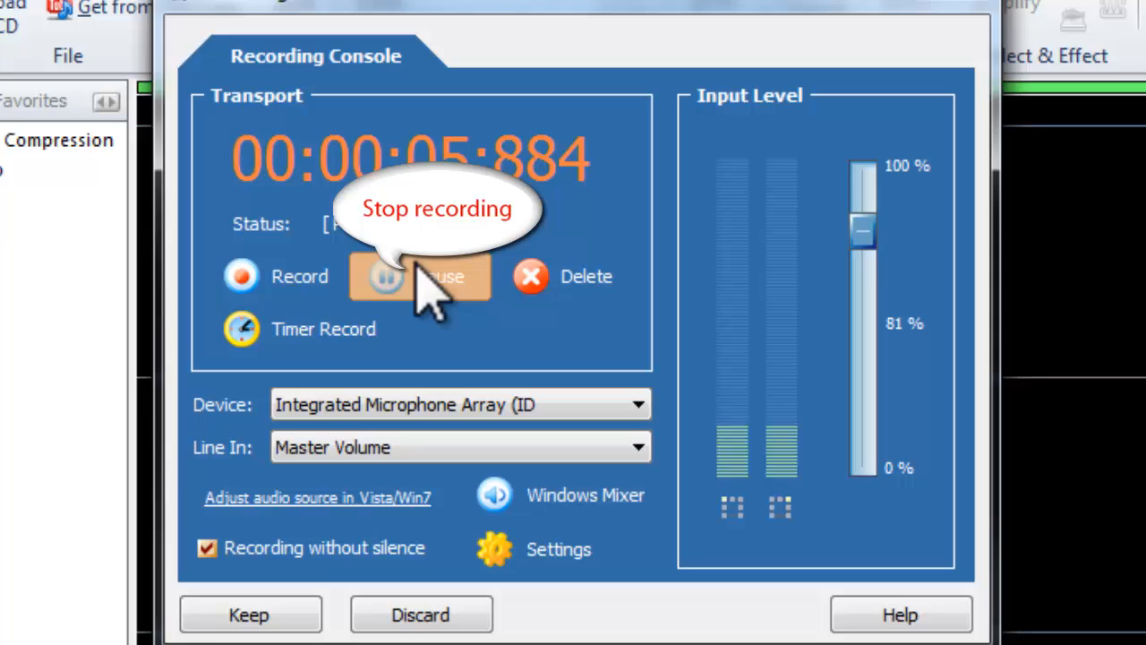
{"action": "left_click", "coordinate": [420, 276]}
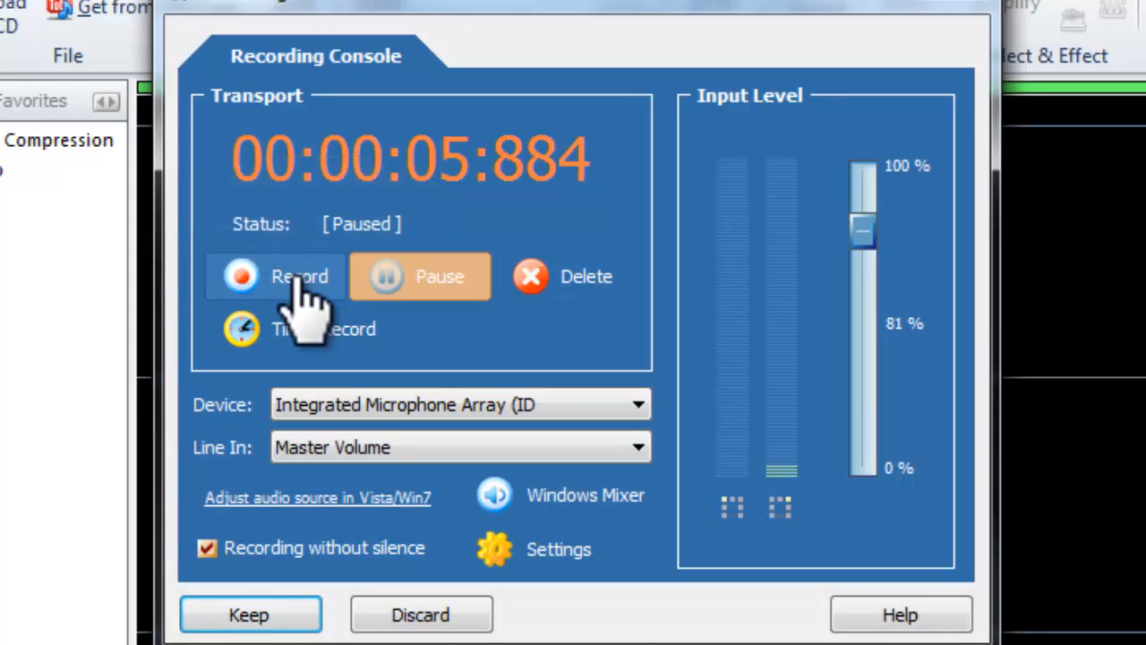
{"action": "mouse_move", "coordinate": [419, 625]}
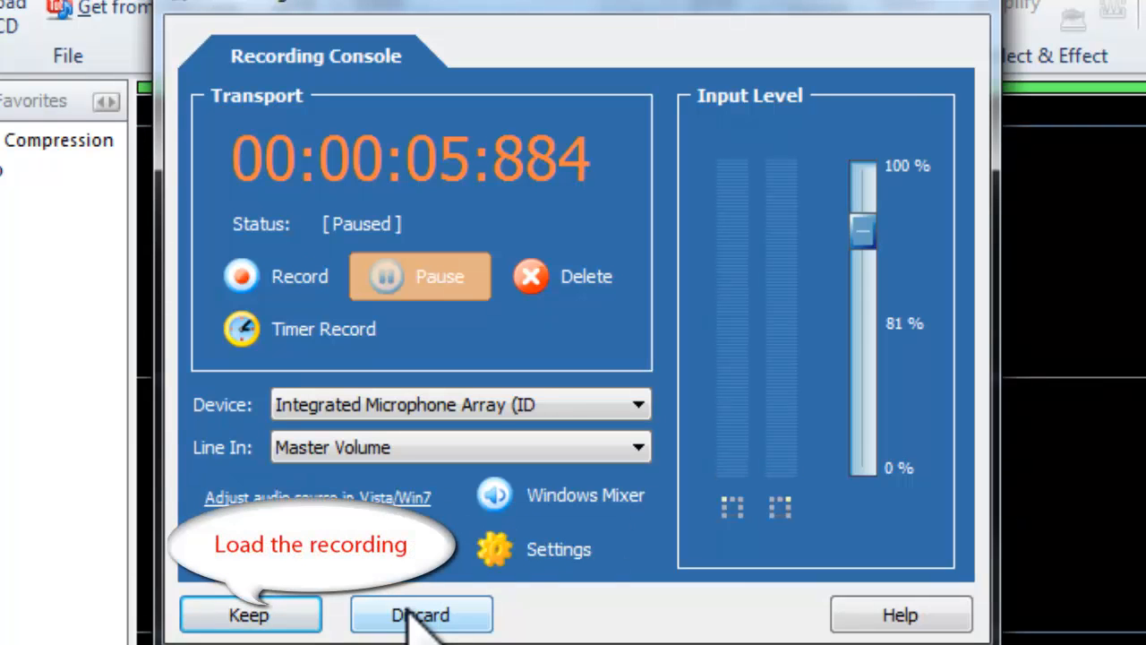
{"action": "left_click", "coordinate": [249, 615]}
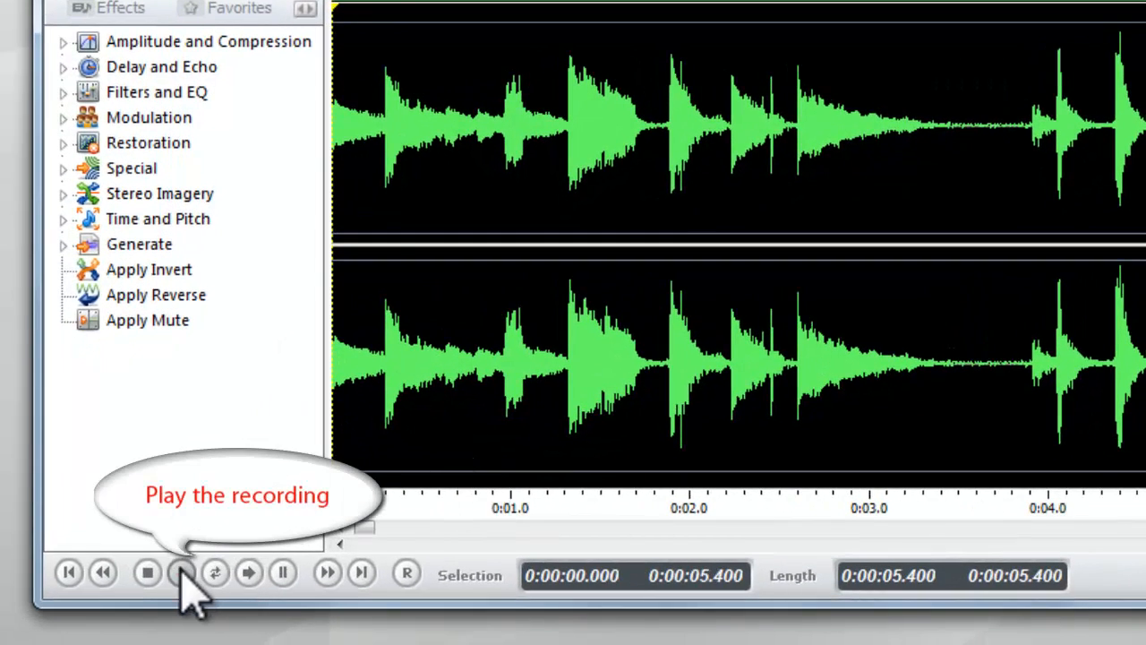
{"action": "left_click", "coordinate": [183, 575]}
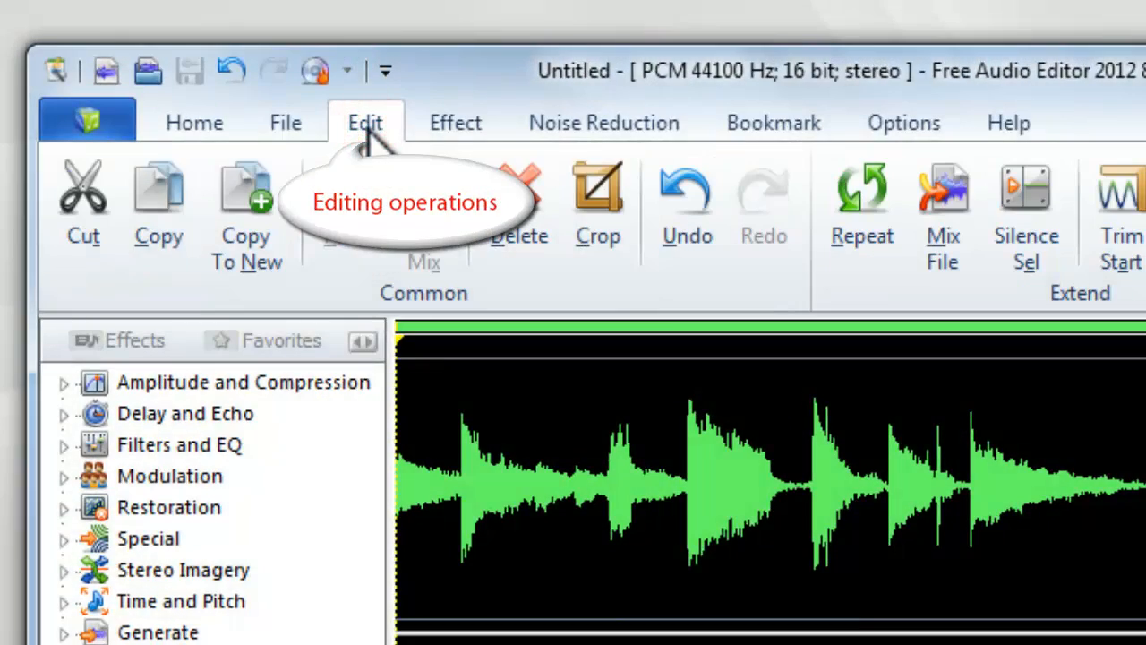
{"action": "left_click", "coordinate": [455, 122]}
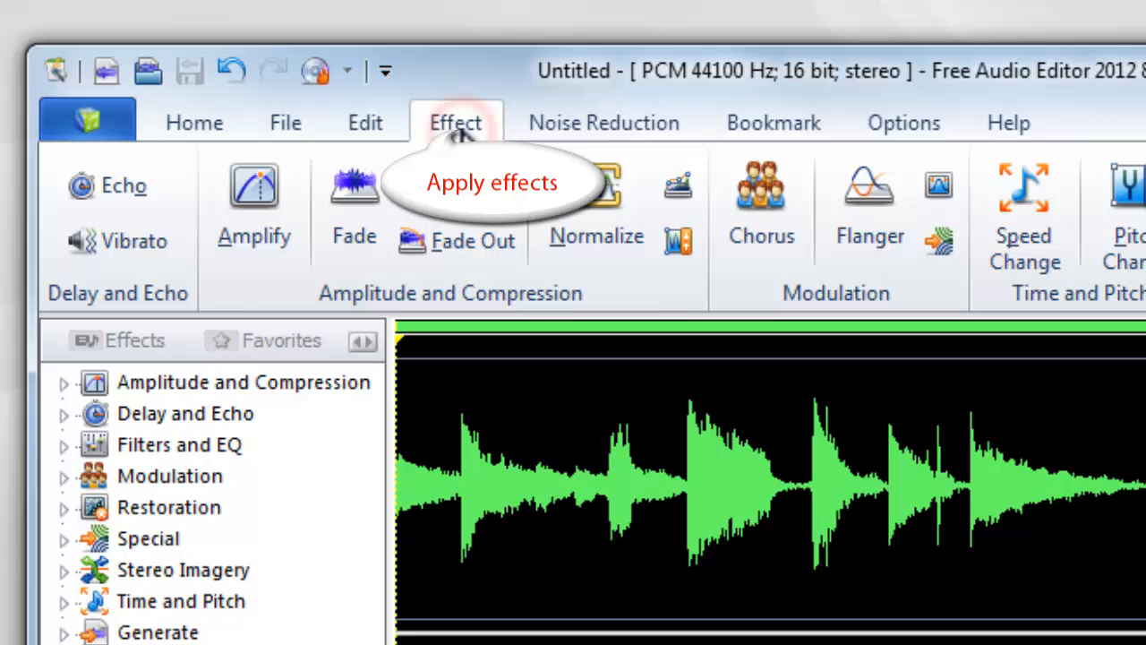
{"action": "left_click", "coordinate": [603, 121]}
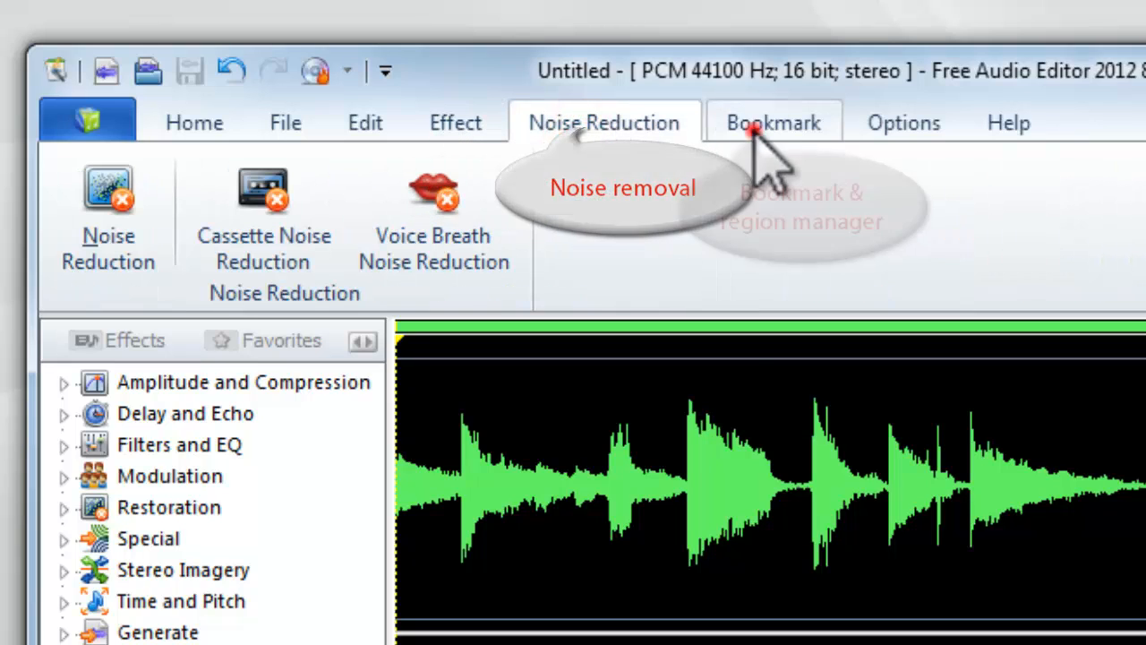
{"action": "left_click", "coordinate": [285, 121]}
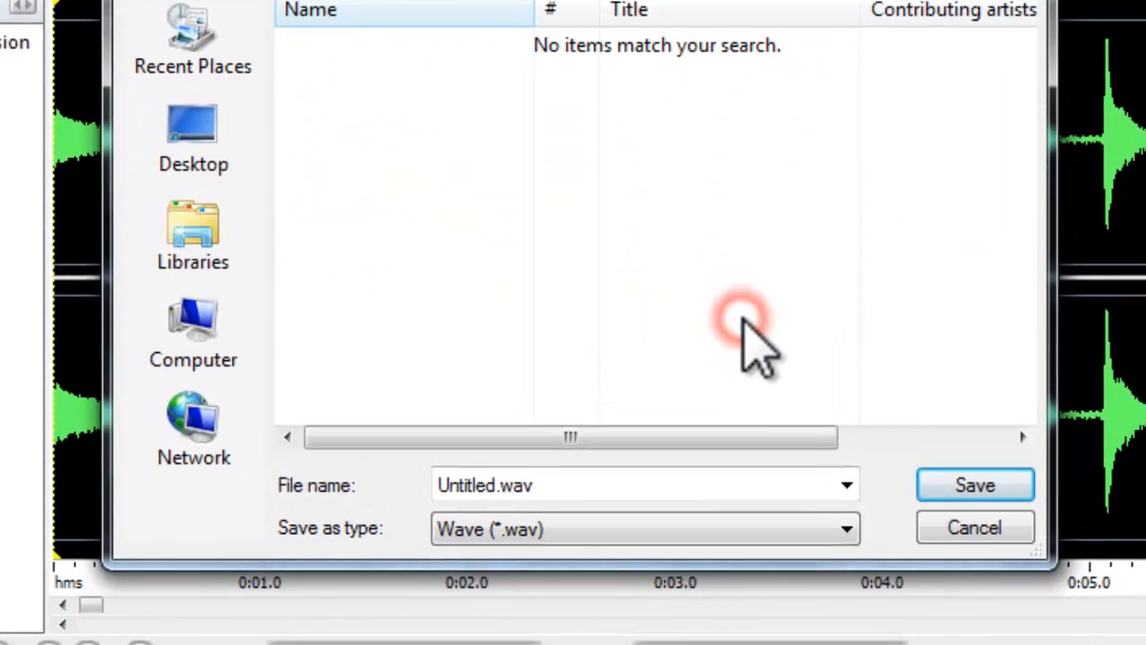
Step: Save the clip as 01 in MPEG Layer-3 (*.mp3) format
{"action": "type", "text": "01"}
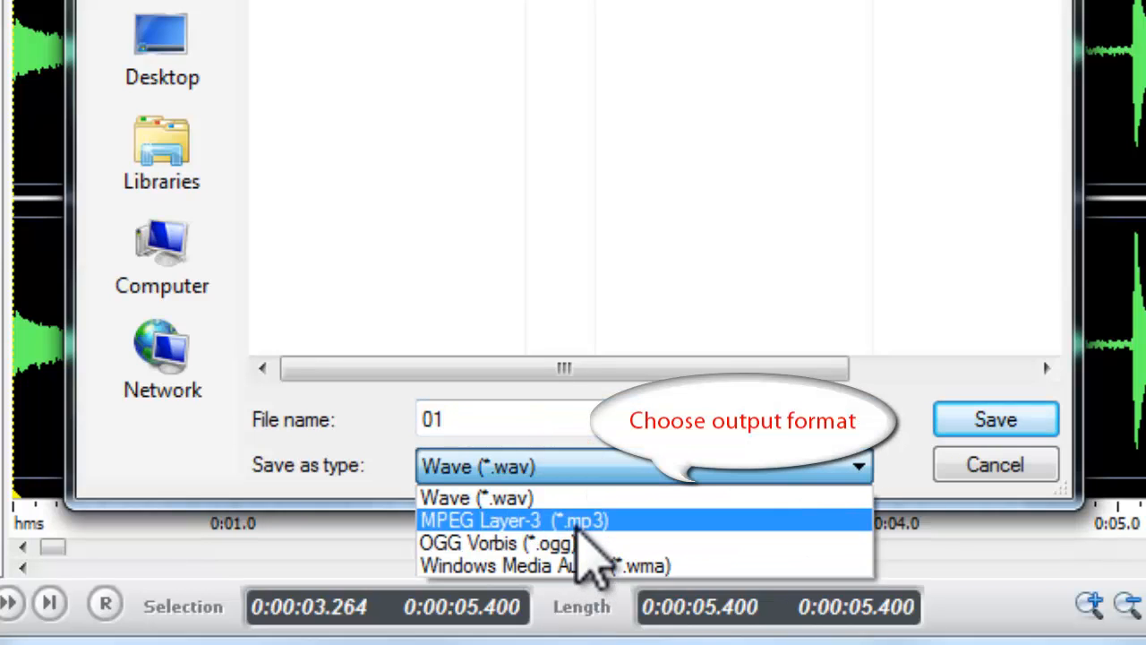
{"action": "left_click", "coordinate": [510, 519]}
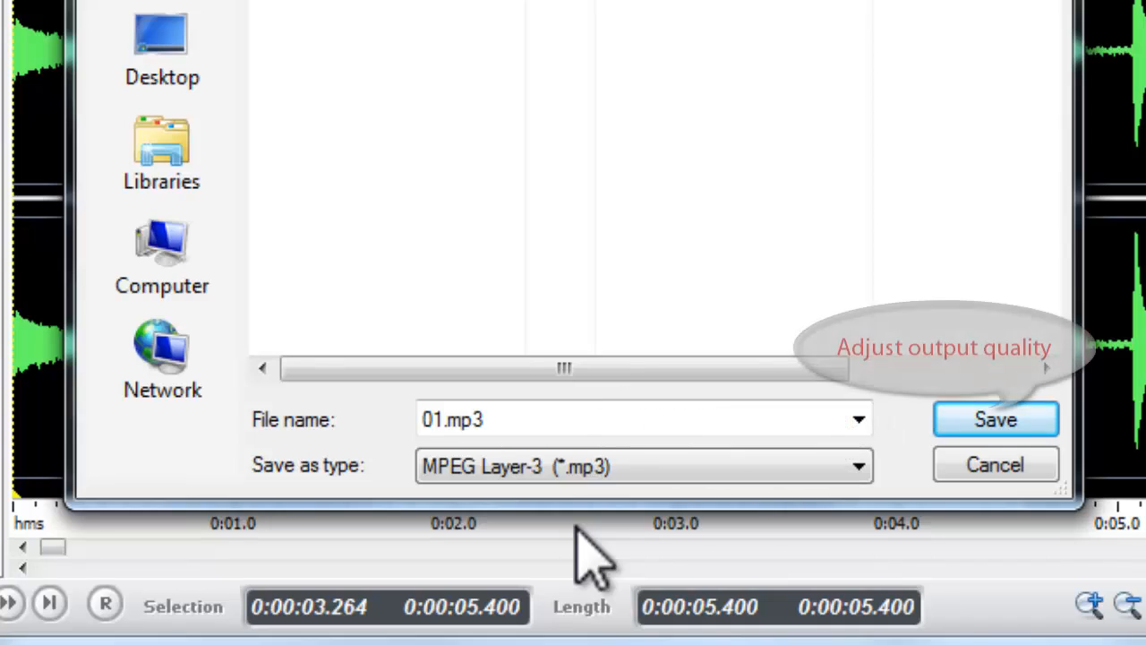
{"action": "left_click", "coordinate": [996, 419]}
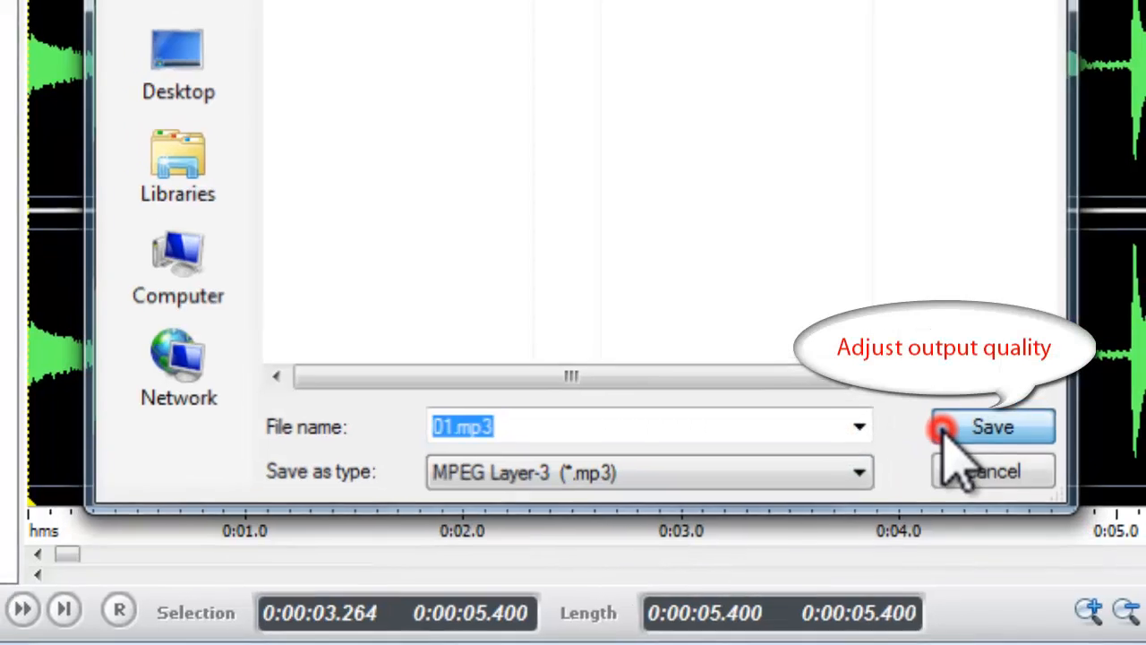
{"action": "left_click", "coordinate": [994, 426]}
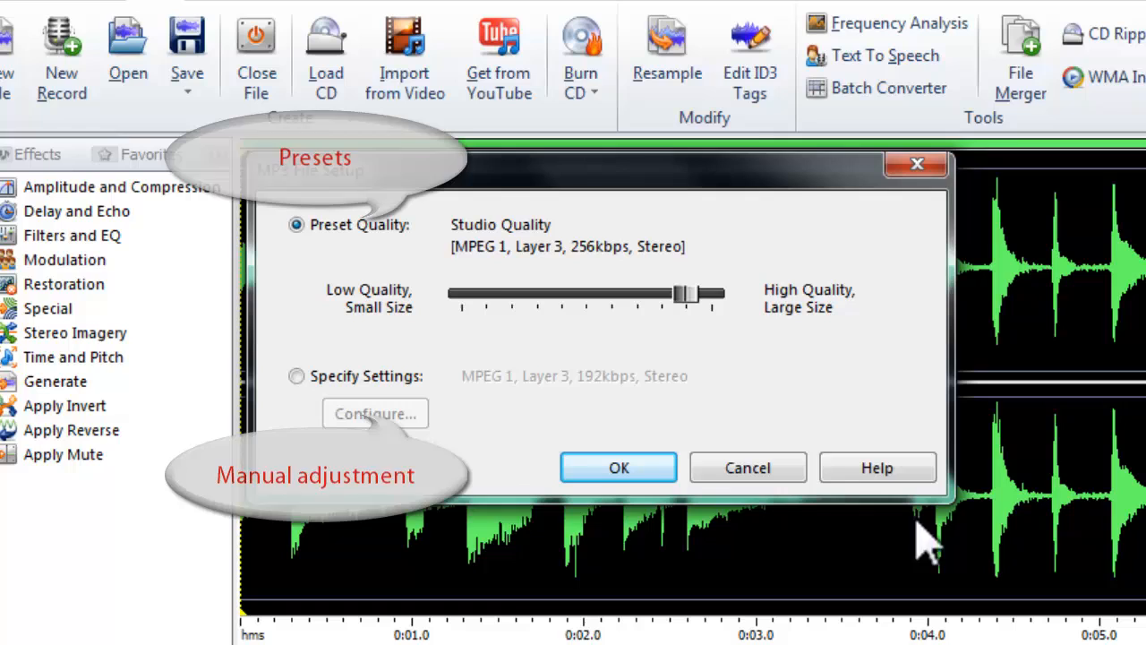
Step: Save with manual settings: stereo variable bit rate 128–320 kbps at quality level 4
{"action": "left_click_drag", "start_coordinate": [695, 294], "coordinate": [627, 293]}
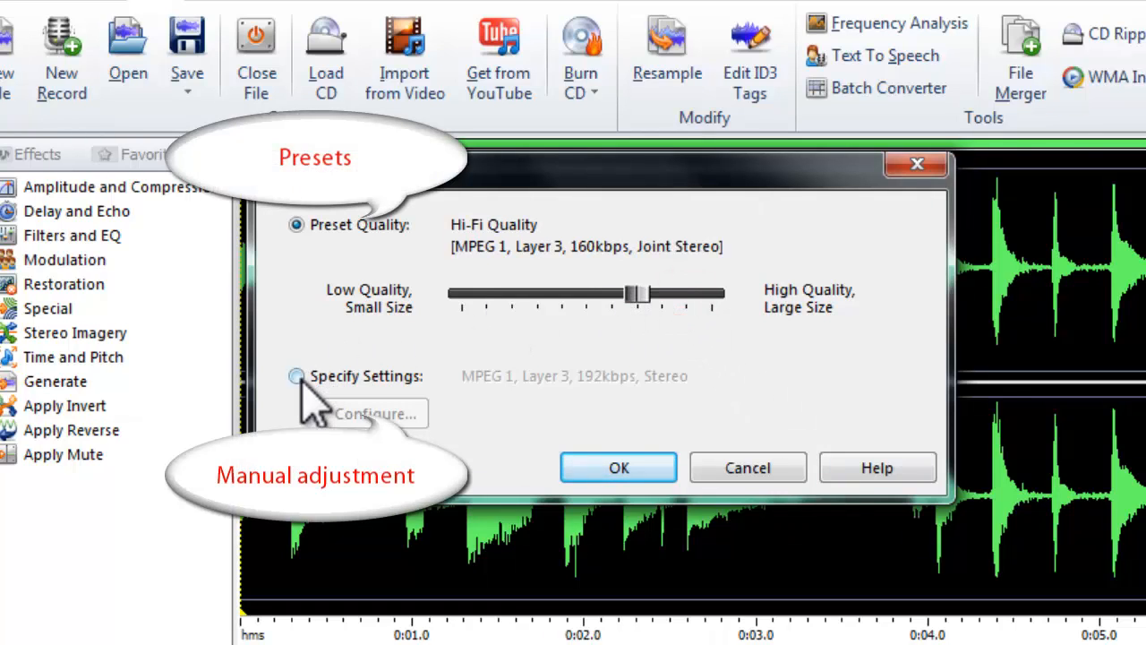
{"action": "left_click", "coordinate": [384, 414]}
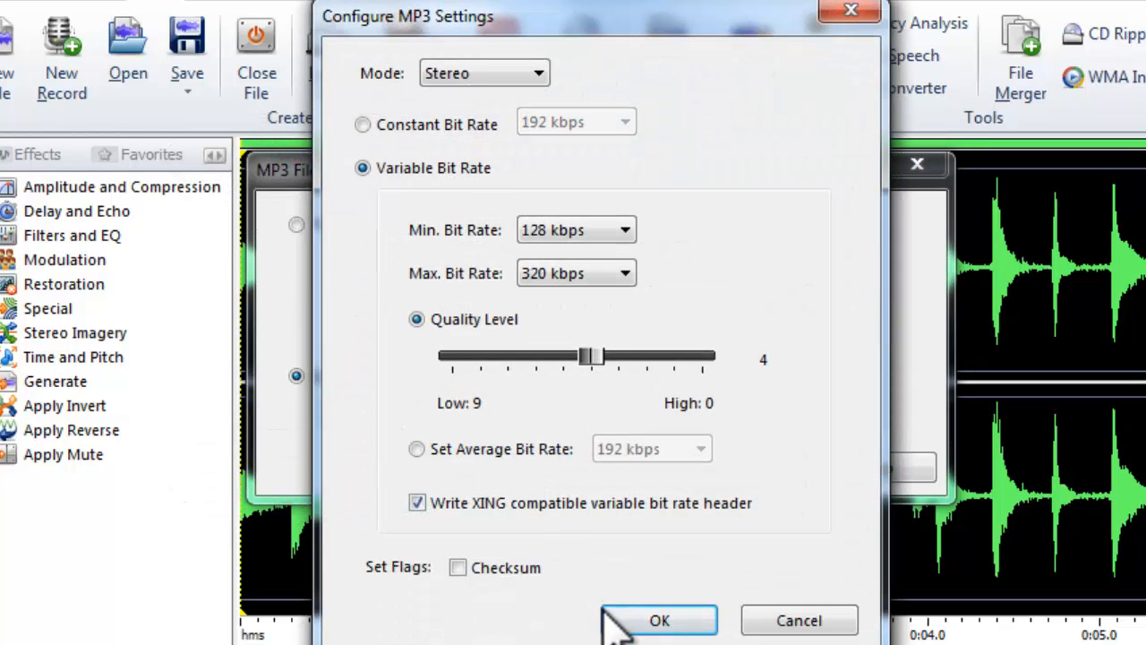
{"action": "left_click", "coordinate": [659, 620]}
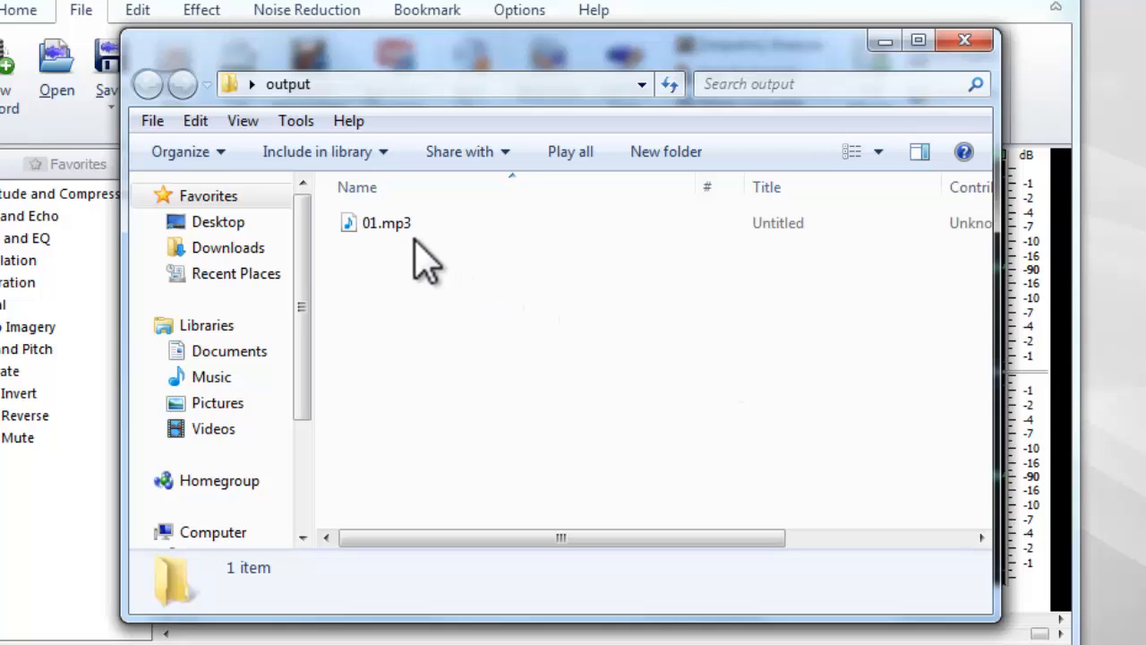
Step: Reopen 01.mp3 from the output folder to check the saved recording
{"action": "left_click", "coordinate": [384, 222]}
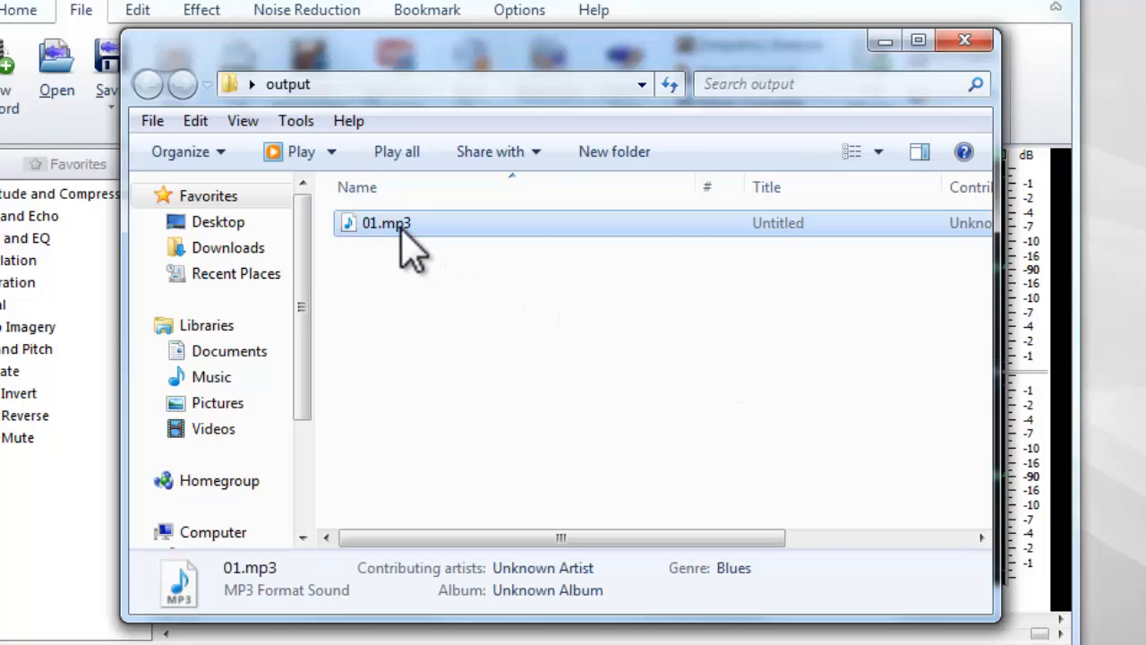
{"action": "double_click", "coordinate": [373, 222]}
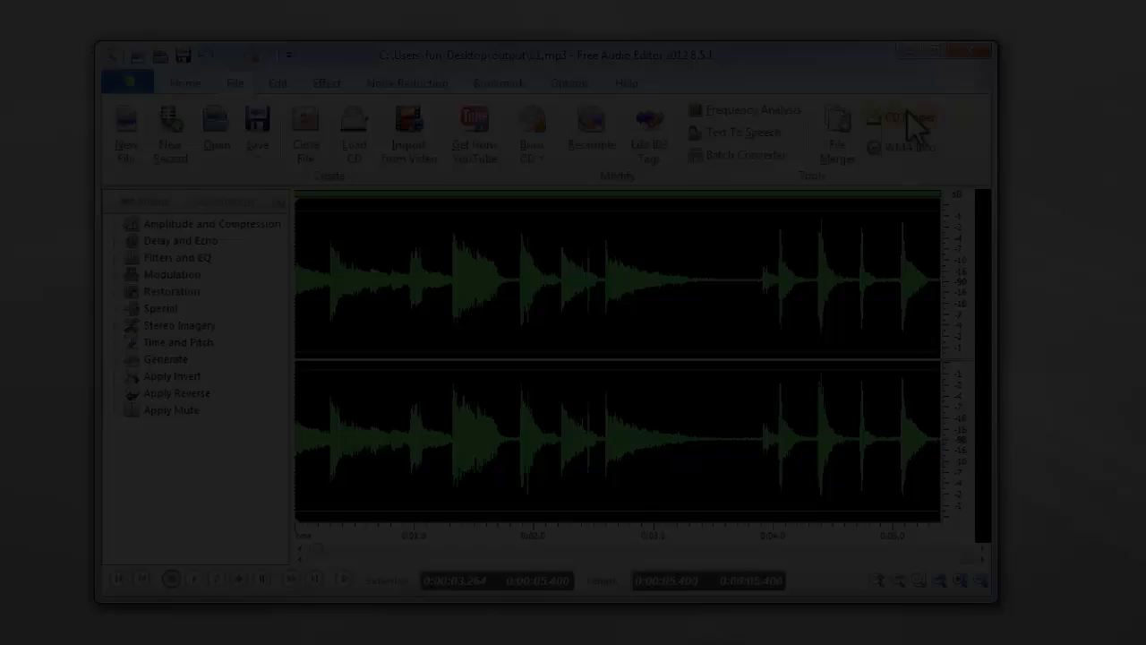